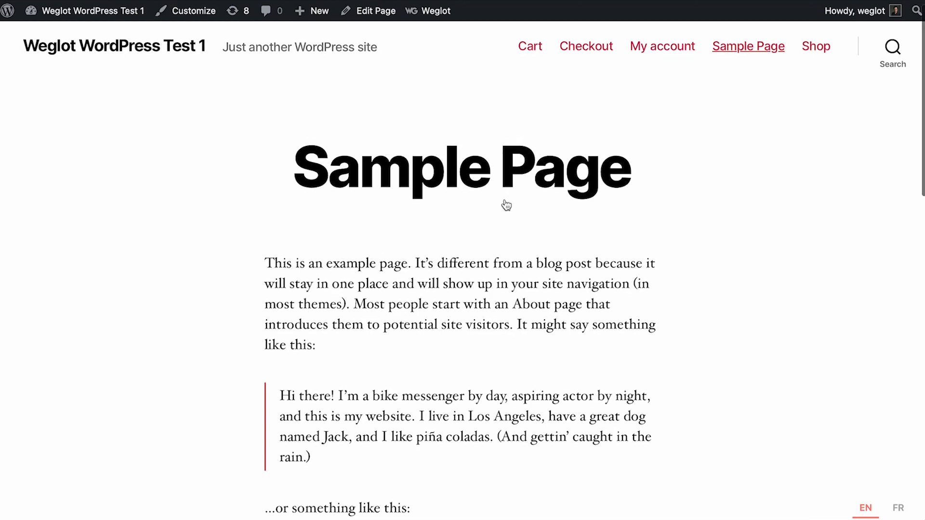
Open the Sample Page in the editor and select the Subscribe button block.
scroll(down, 3)
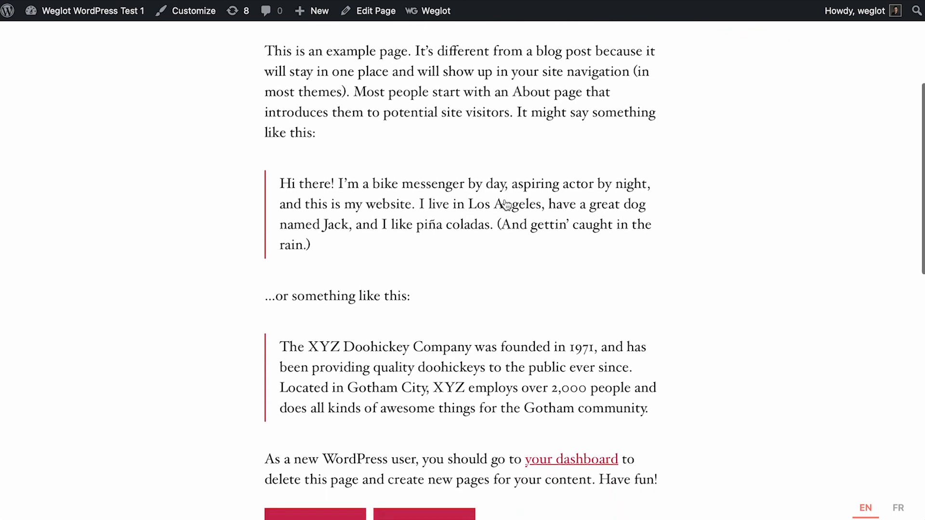
scroll(down, 3)
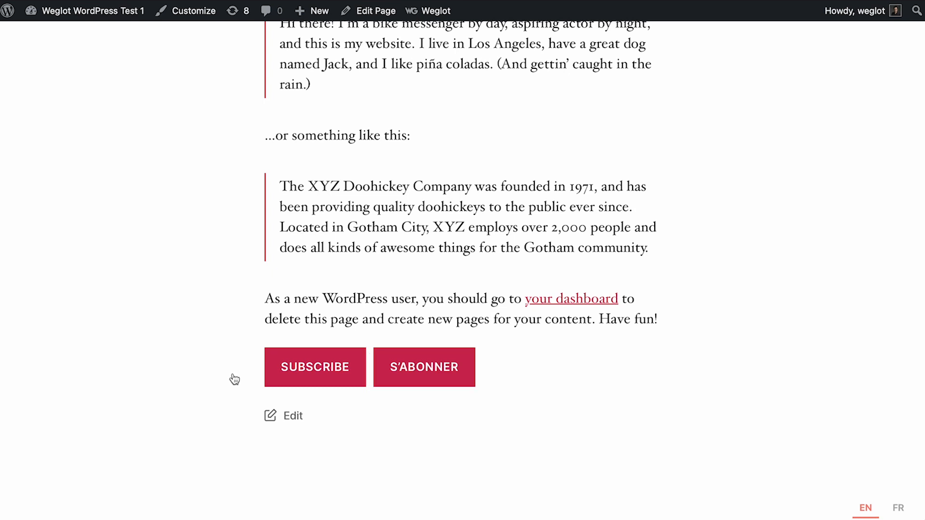
mouse_move(438, 476)
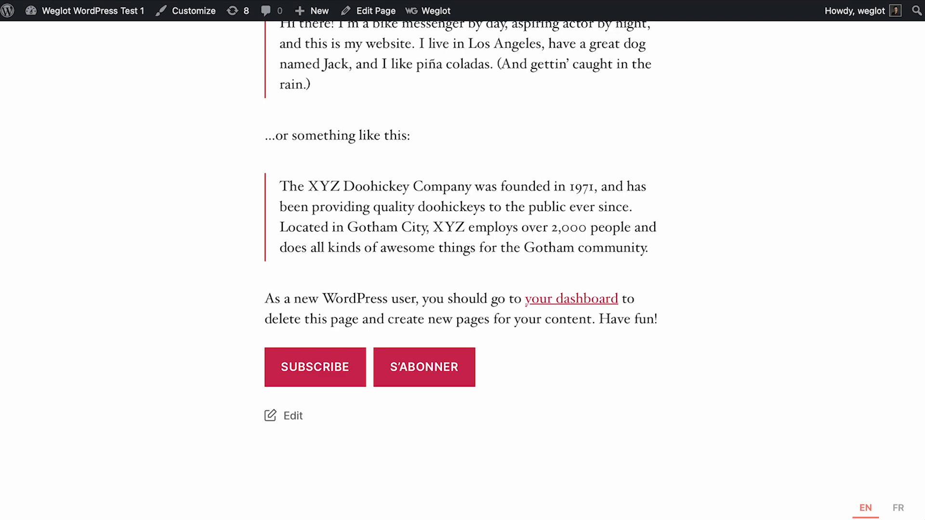
click(368, 11)
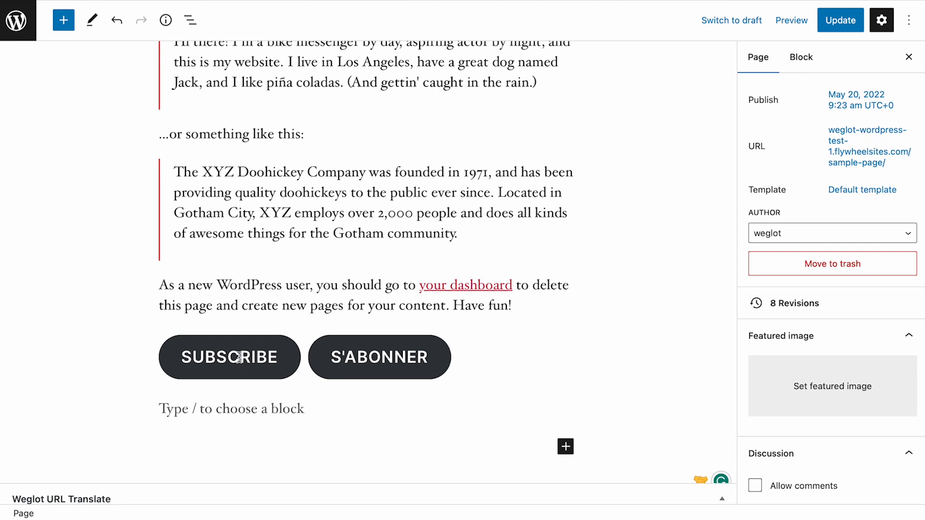
click(229, 356)
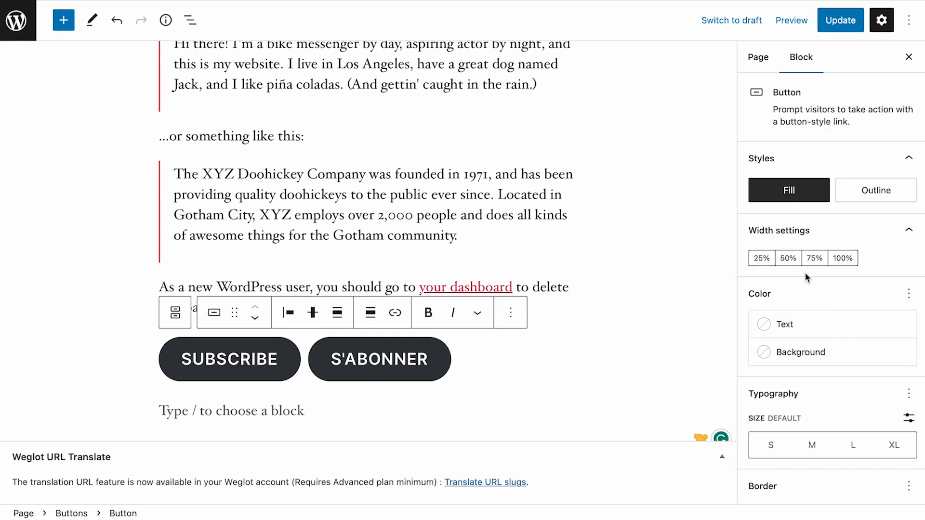
scroll(down, 3)
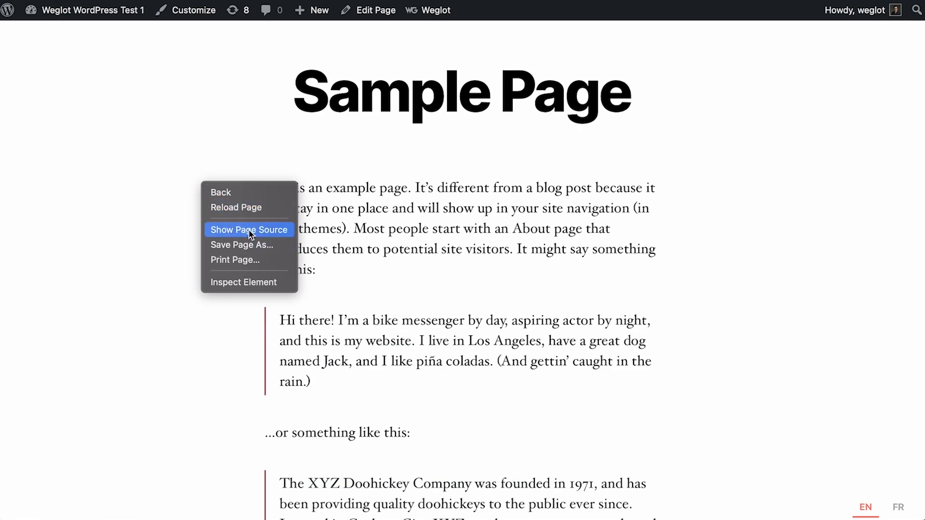
Set the Subscribe button's HTML anchor to 'english-button' under Advanced.
click(249, 230)
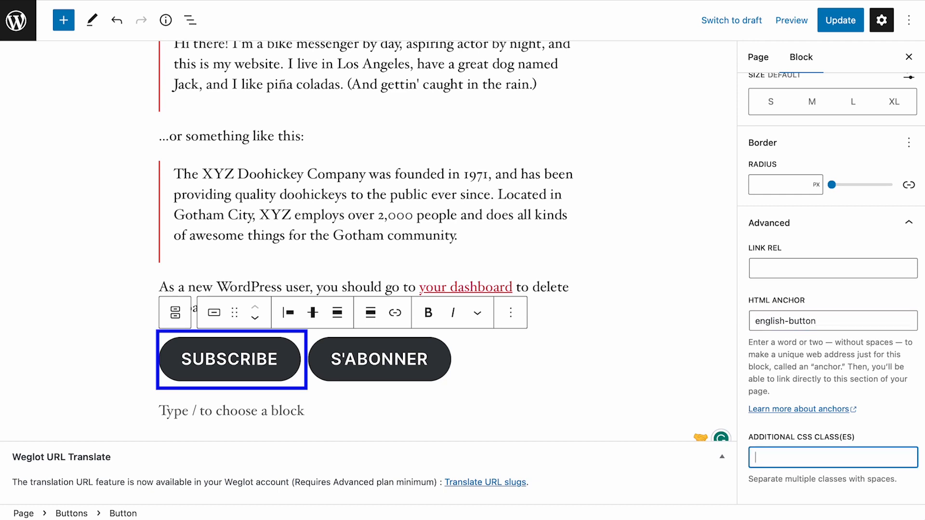
Add class 'english-button' to Subscribe, set S'abonner's anchor and class to 'french-button', and update.
text(english-button)
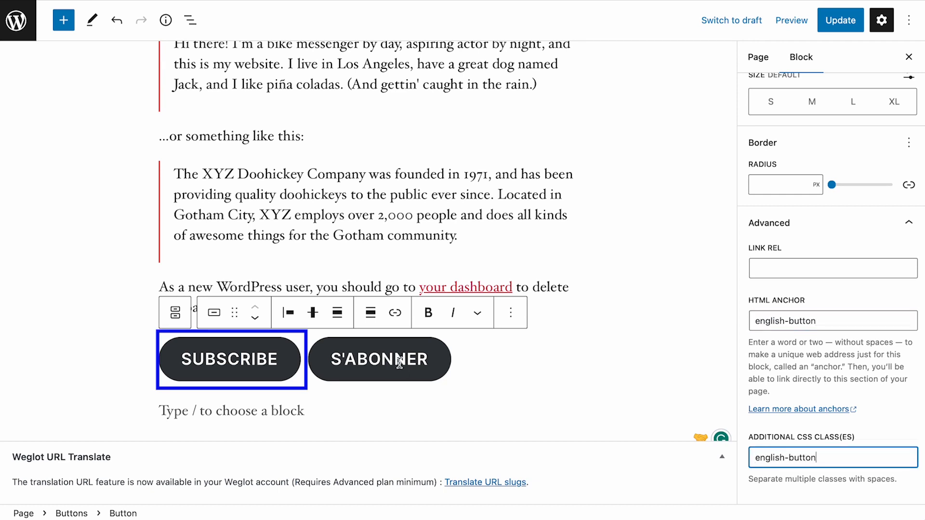
click(379, 359)
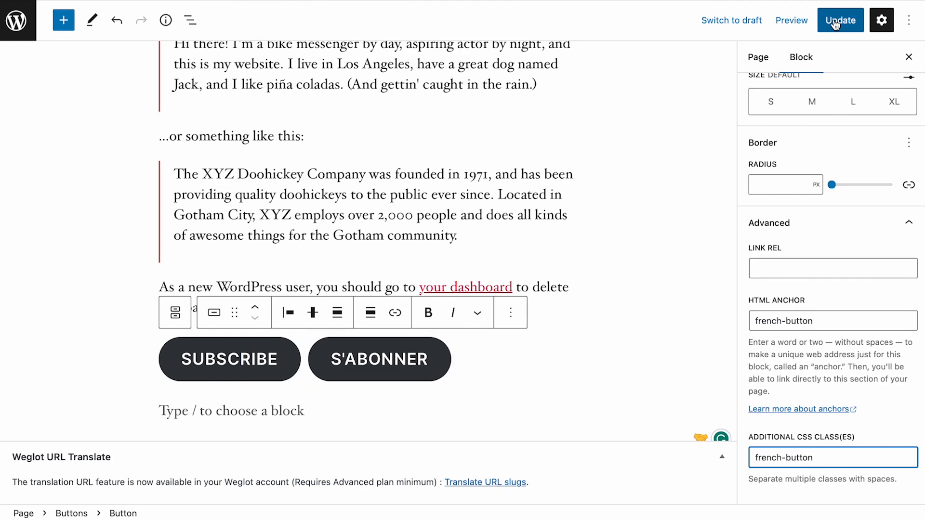
click(838, 19)
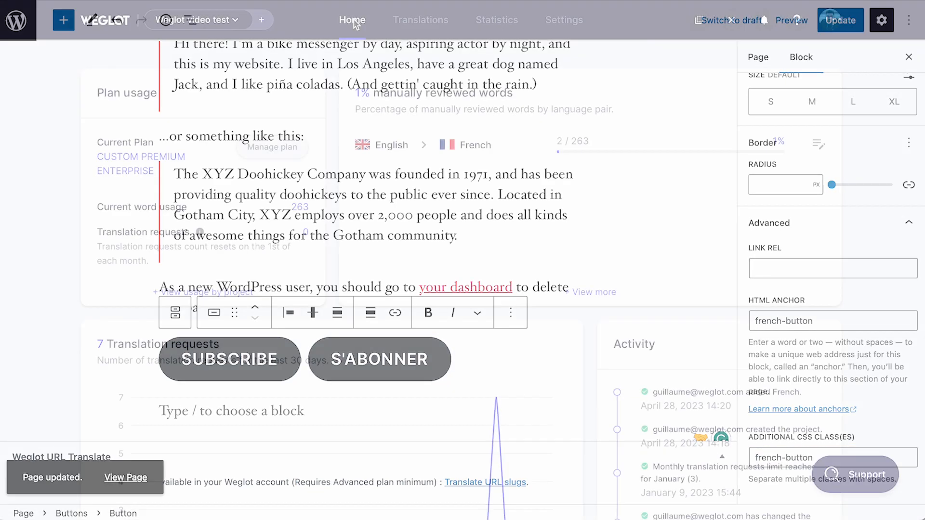
Save Language Switcher custom CSS hiding #english-button outside English and #french-button outside French.
click(563, 20)
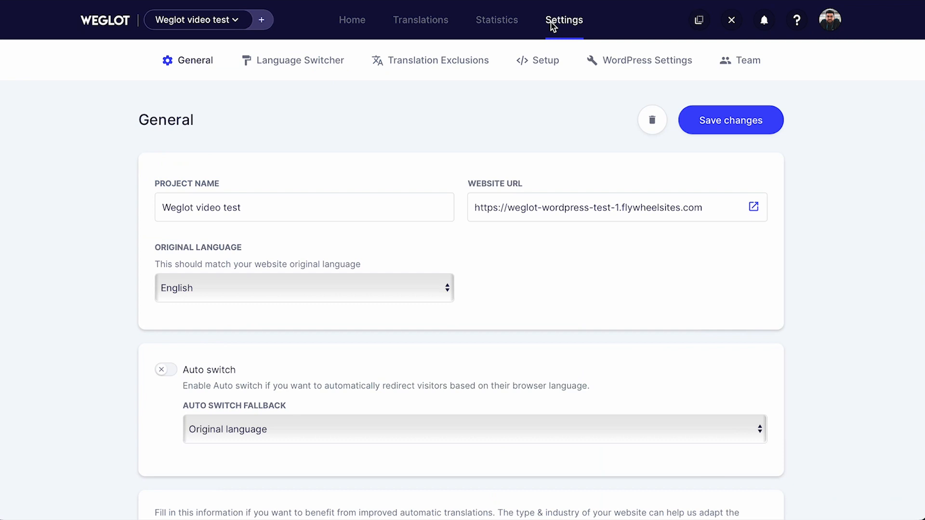
click(299, 60)
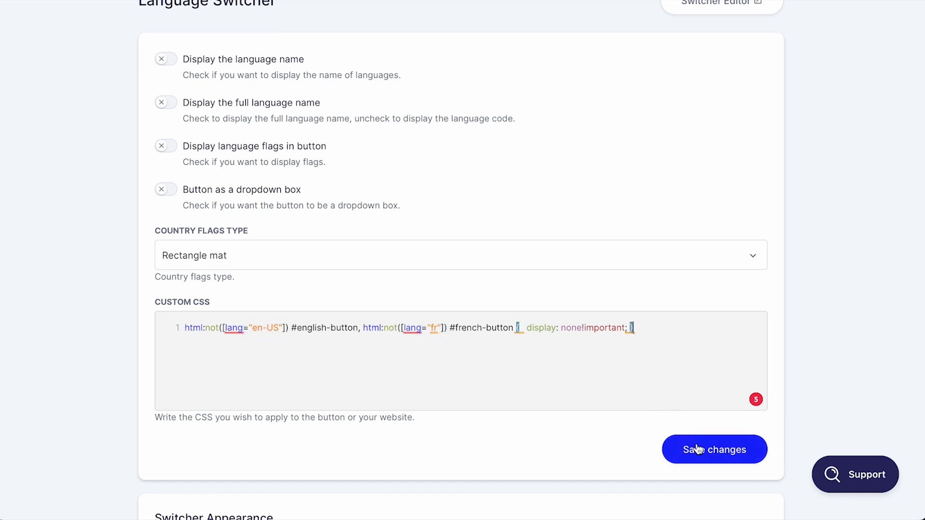
click(714, 449)
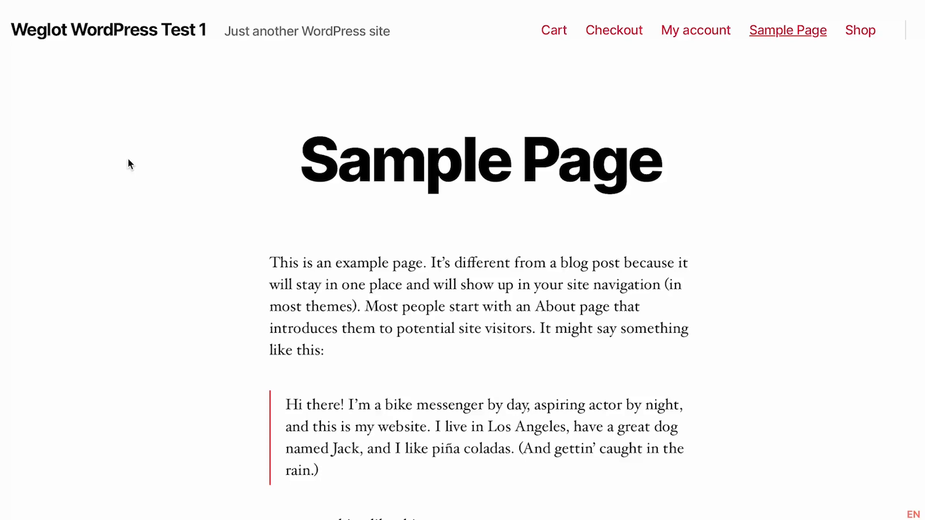
View the live Sample Page, then go back to Weglot's Language Switcher settings.
right_click(129, 164)
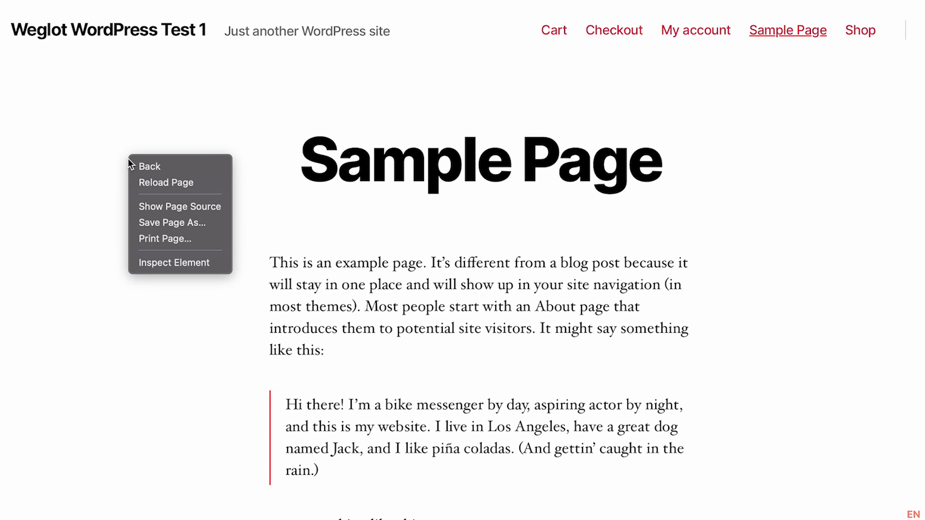
click(174, 262)
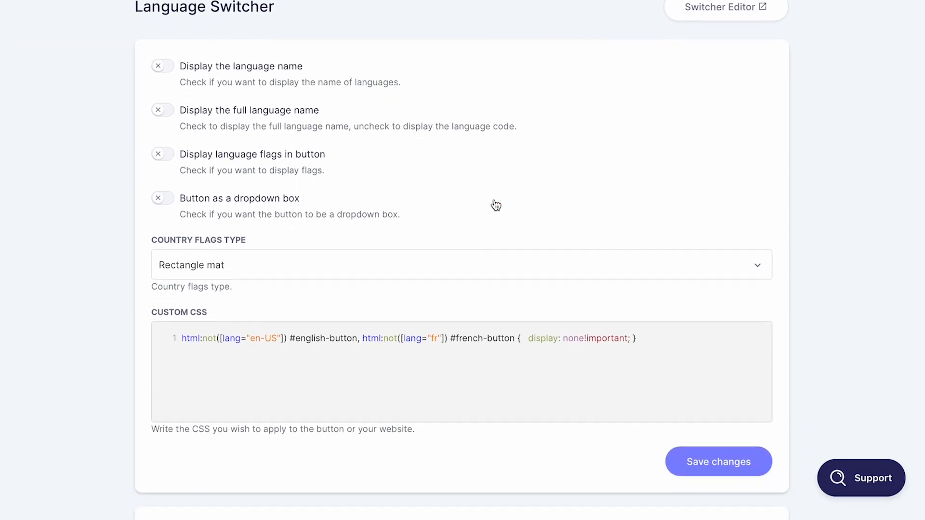
Add html:not([lang="es"]) #spanish-button to the custom CSS selector list.
scroll(down, 3)
text(, html:not([lang="es"]) #spanish-button)
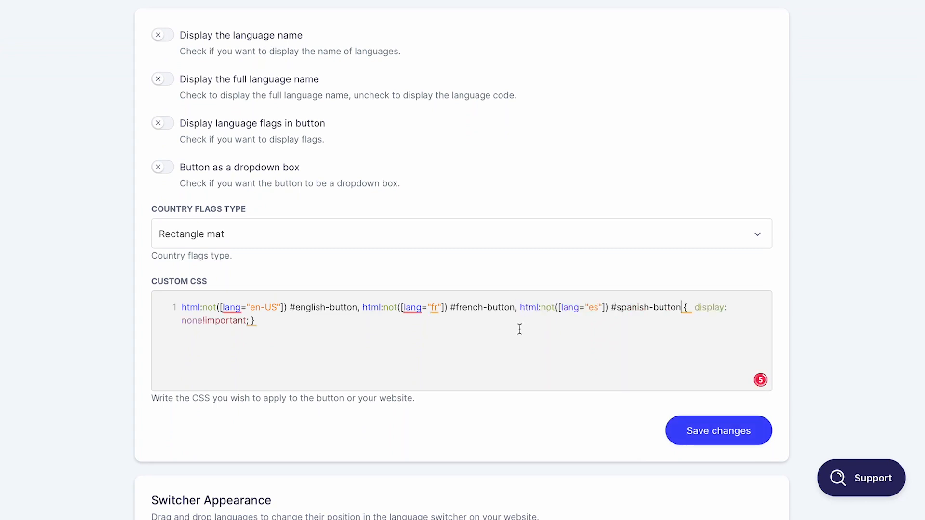
double_click(248, 307)
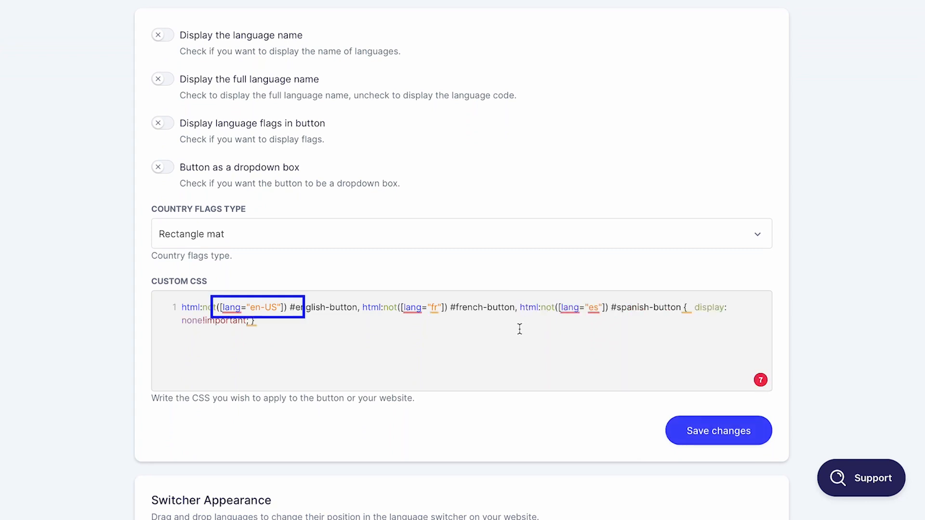